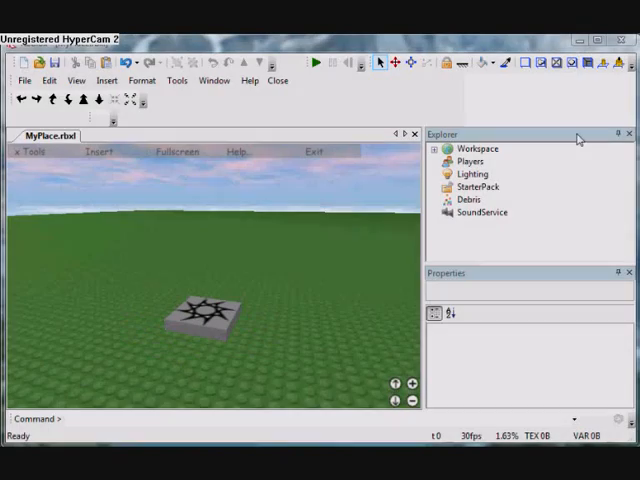
Insert a Bright blue brick from the Bricks panel near the spawn and select it.
right_click(476, 148)
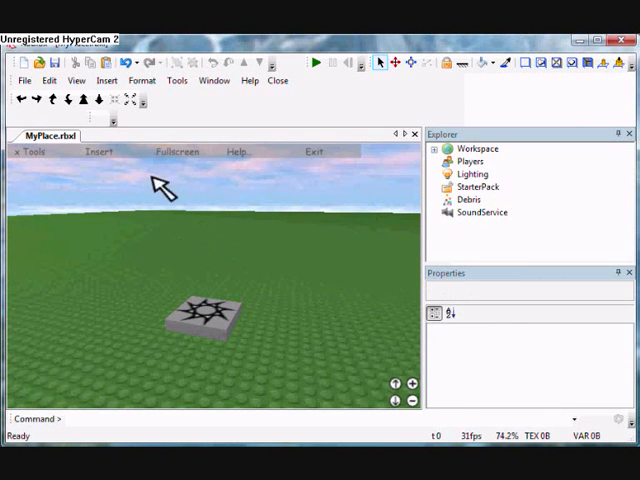
left_click(98, 152)
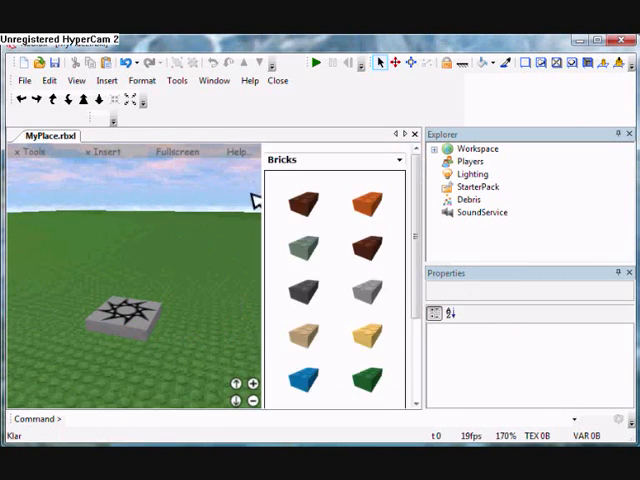
left_click(372, 330)
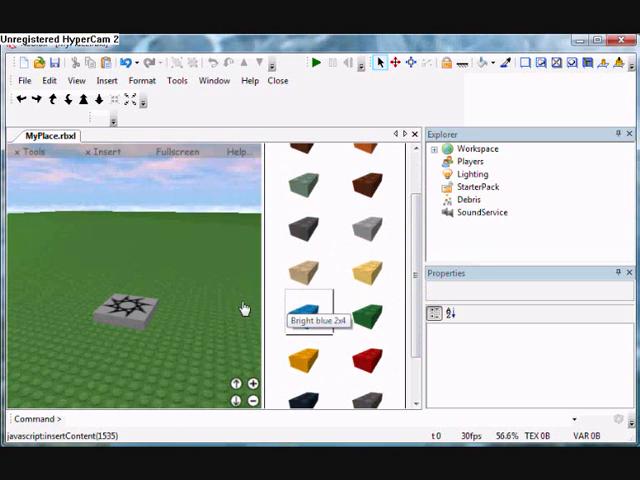
left_click(302, 312)
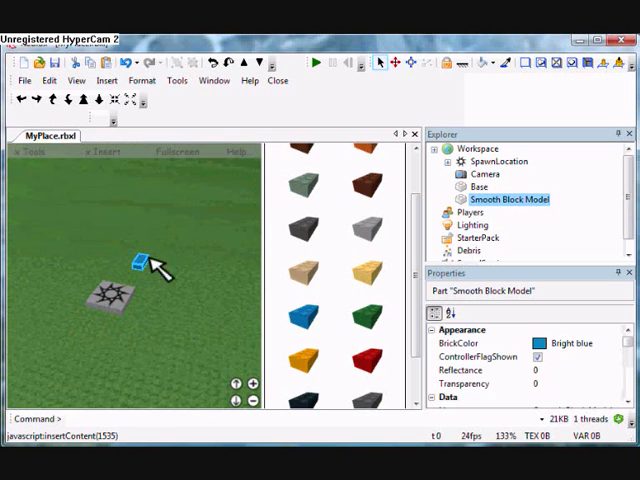
left_click(138, 262)
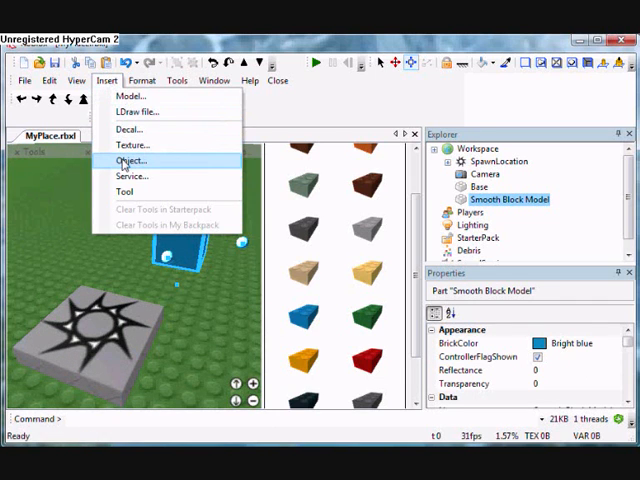
Add a Script object inside the blue brick and open it in the editor.
left_click(132, 160)
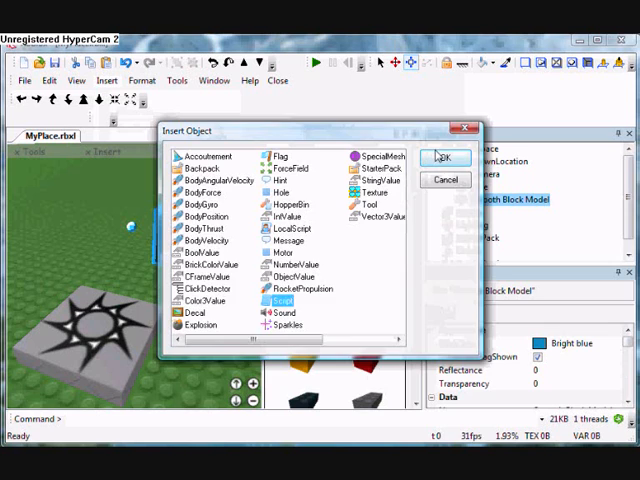
left_click(444, 158)
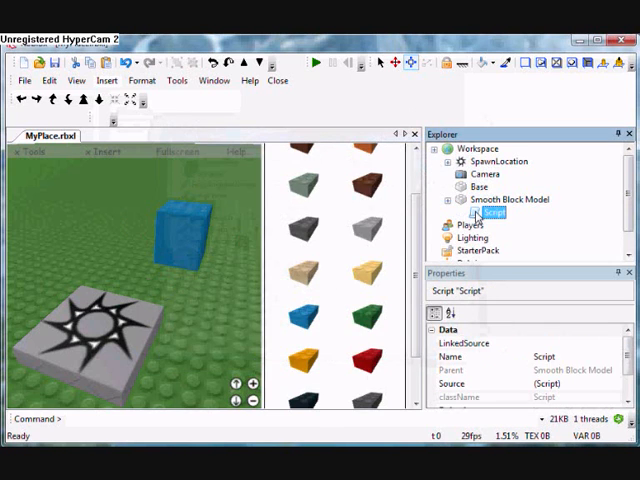
double_click(494, 212)
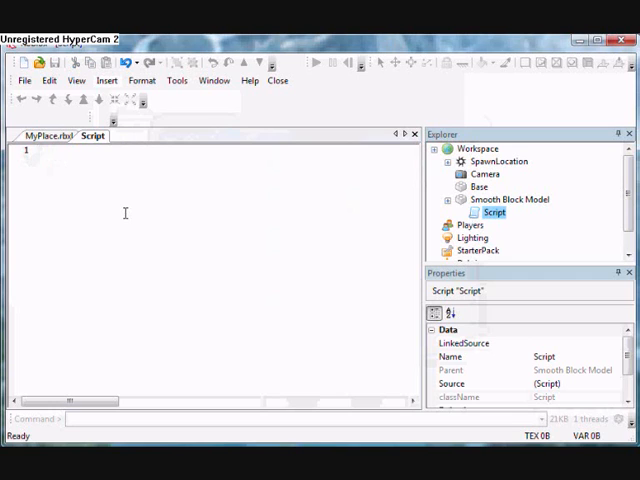
Write a while true do loop that starts with wait(5).
type("while t")
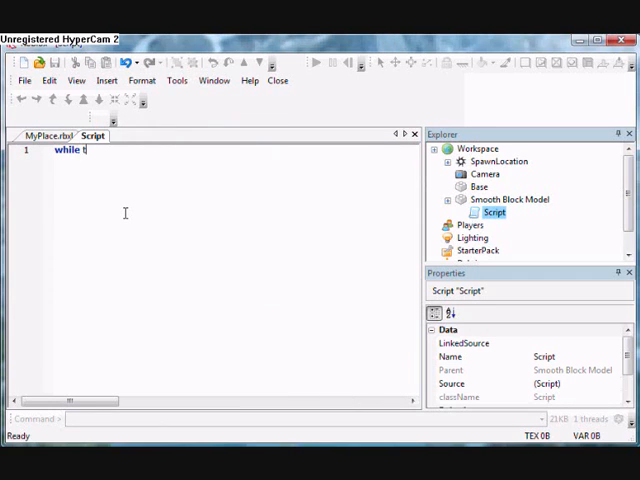
type("rue do")
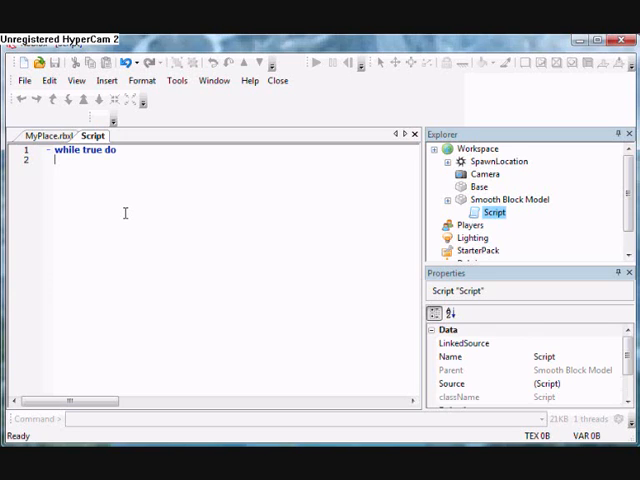
type("w")
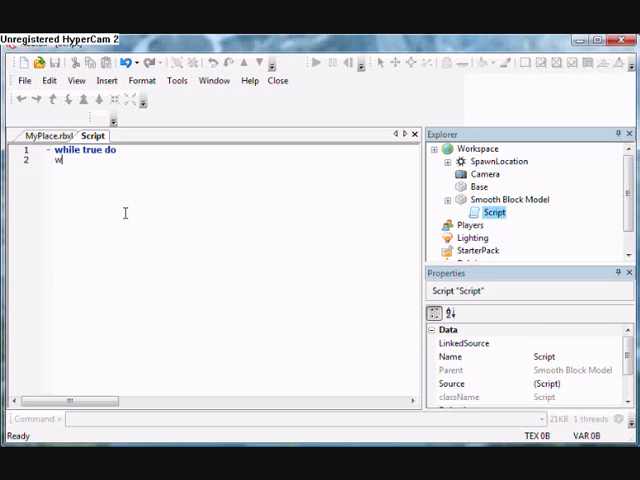
type("ait(2)")
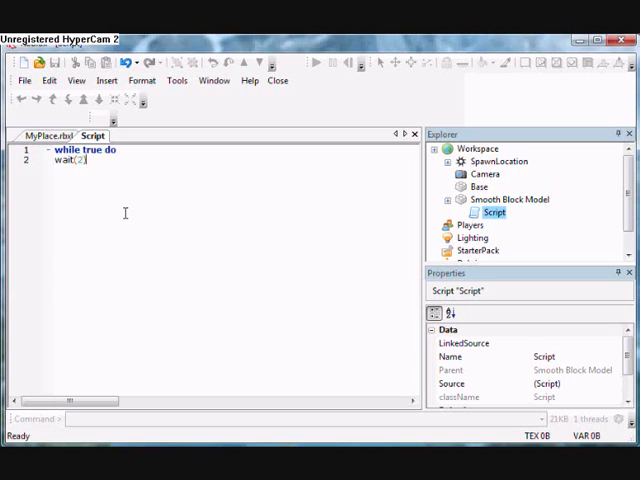
key("Return")
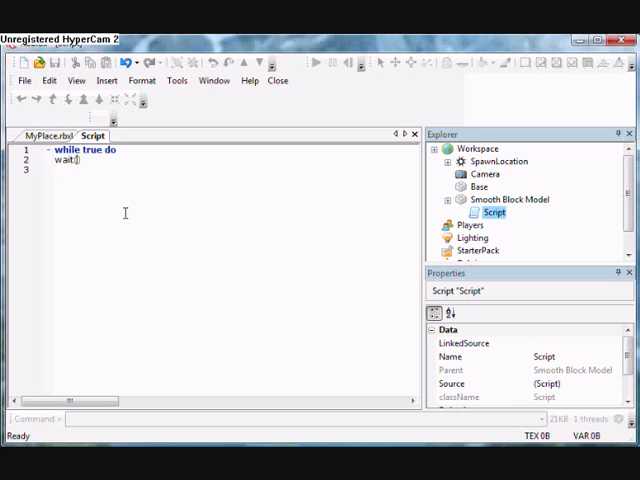
type("(5)")
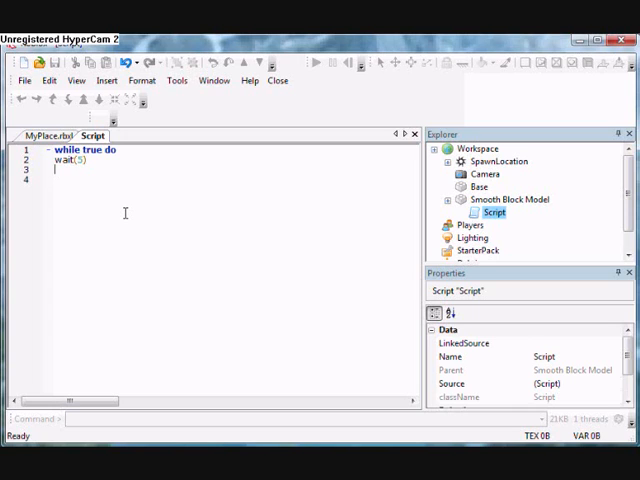
Add script.Parent.Size = Vector3.new(1,1,1) and close the loop with end.
type("scr")
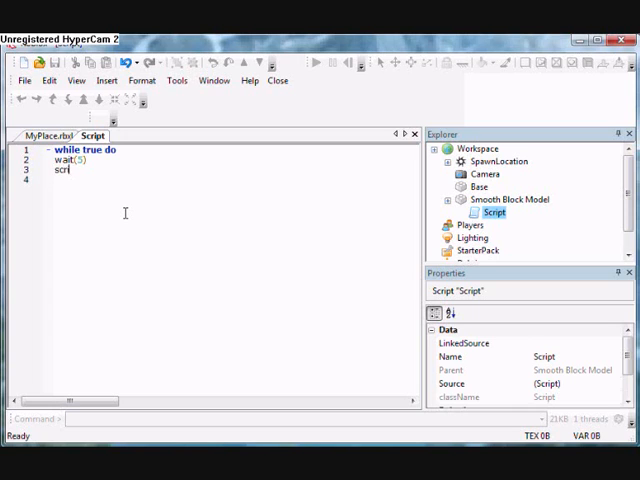
type("ipt.Paren")
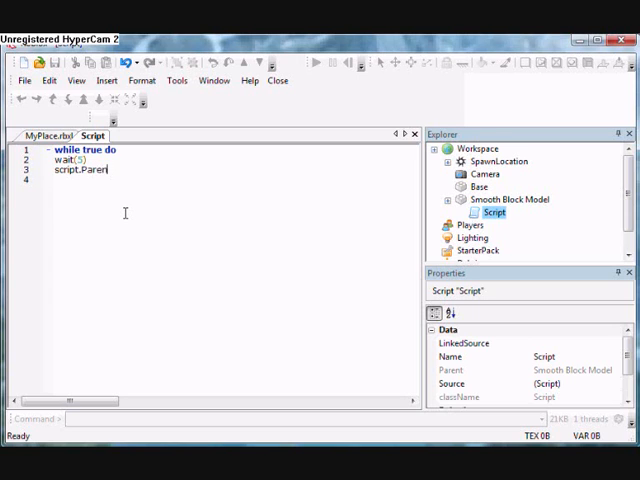
type(".")
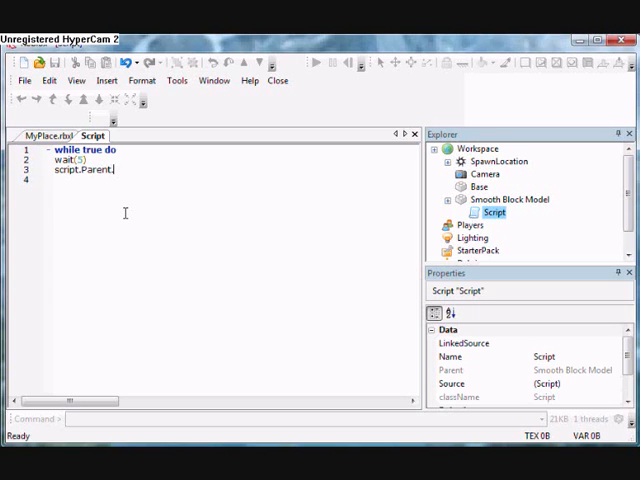
left_click(510, 200)
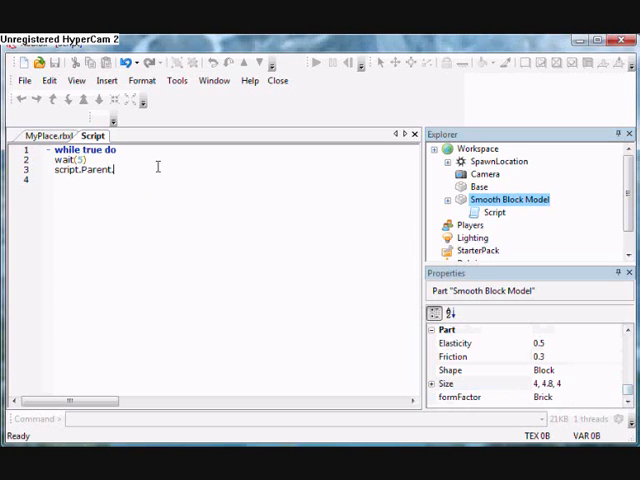
type("Size")
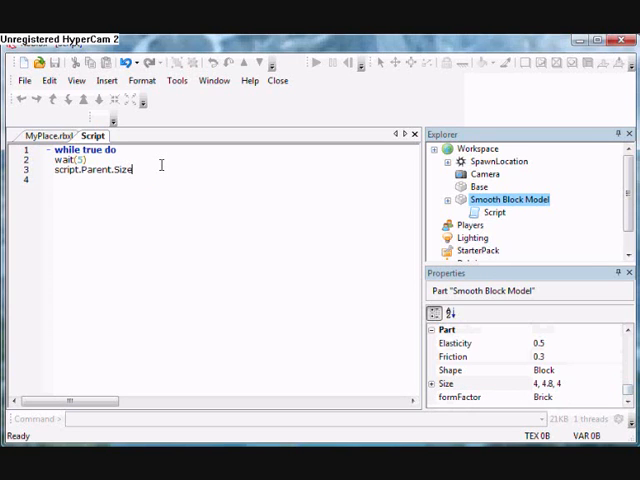
type("= Ve")
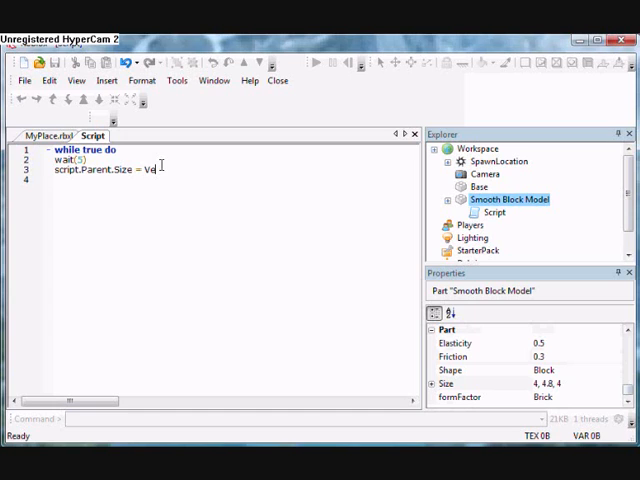
type("ctor3.new")
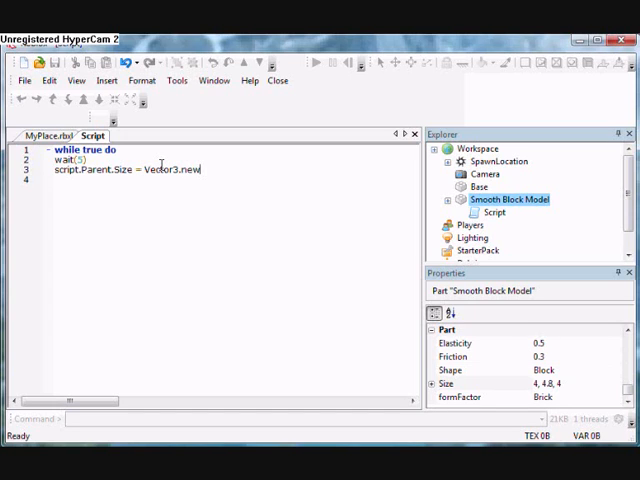
type("(")
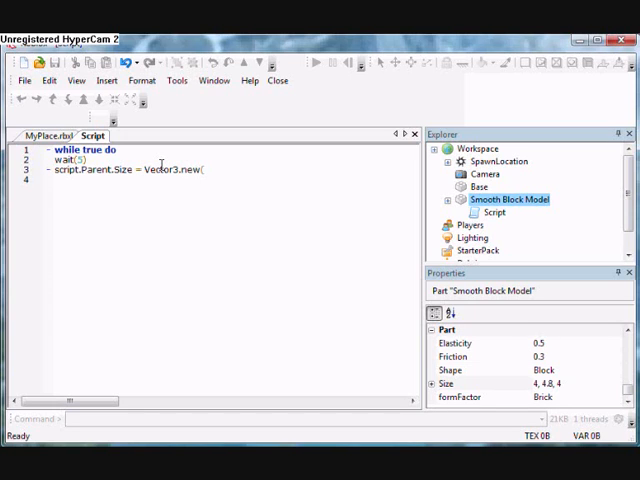
type("1,1,1")
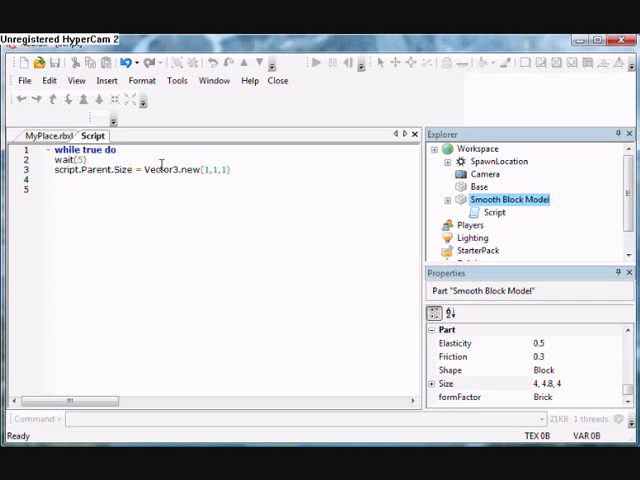
type("end")
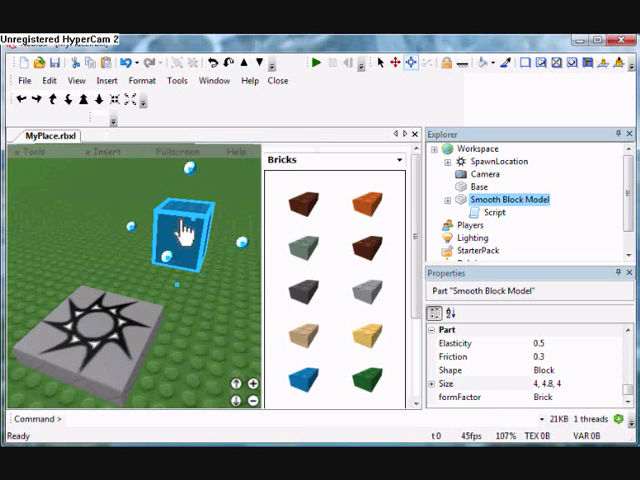
left_click(316, 64)
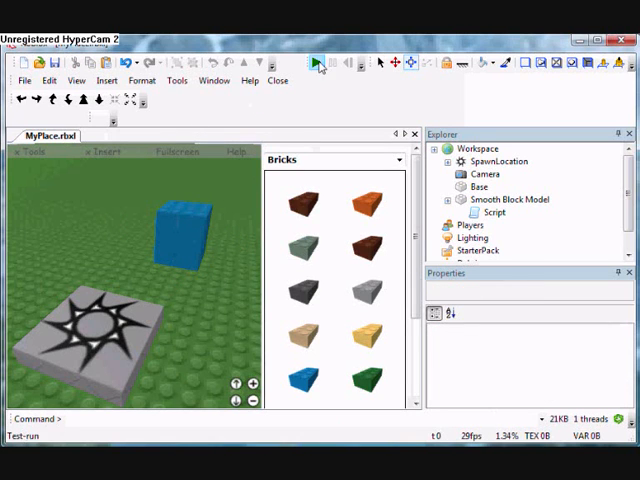
left_click(320, 64)
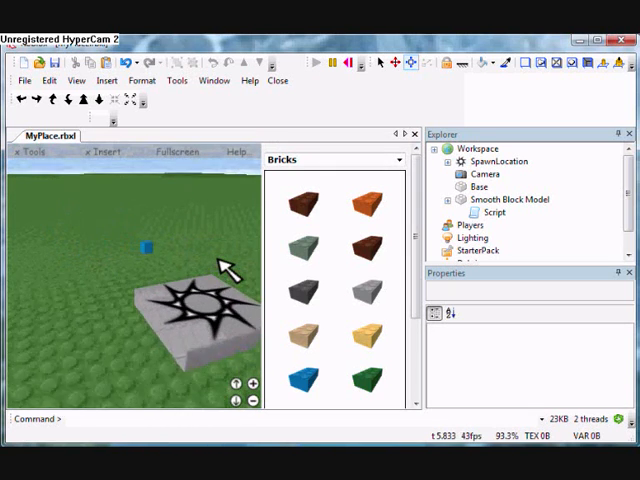
left_click(316, 64)
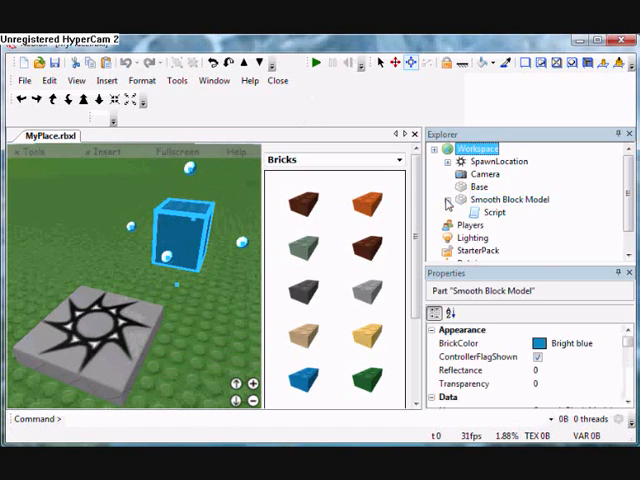
Reopen the script and add a second Size line using Vector3.new(5,5,3).
double_click(494, 212)
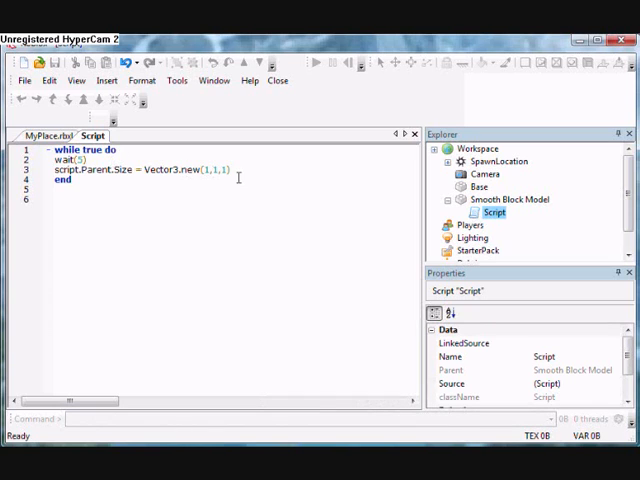
mouse_move(416, 148)
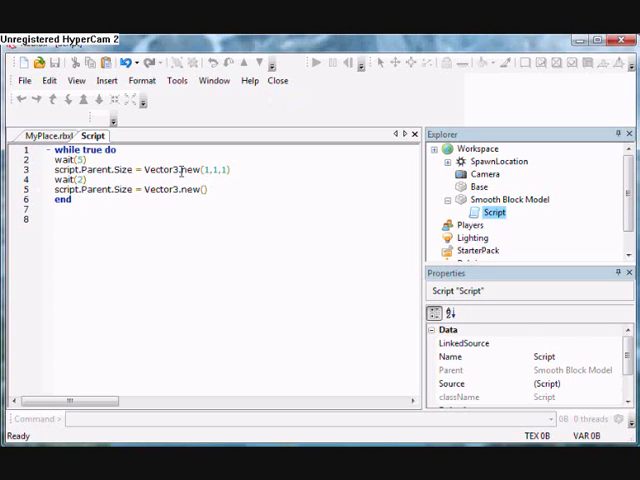
type("5,5,3")
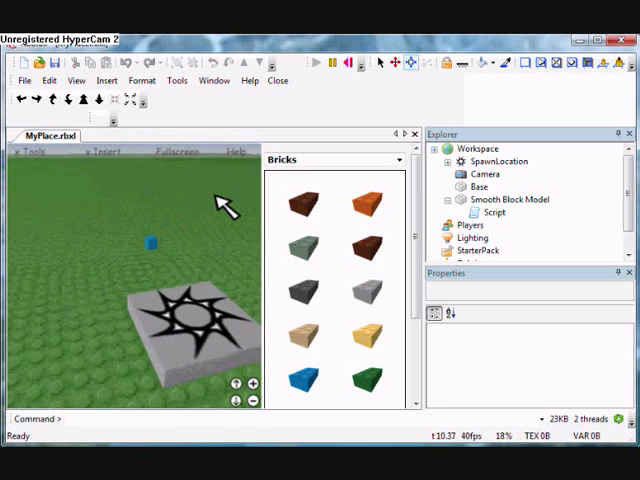
Select the blue brick and reopen its script, trimmed to wait() and a partial script.Parent line.
left_click(296, 204)
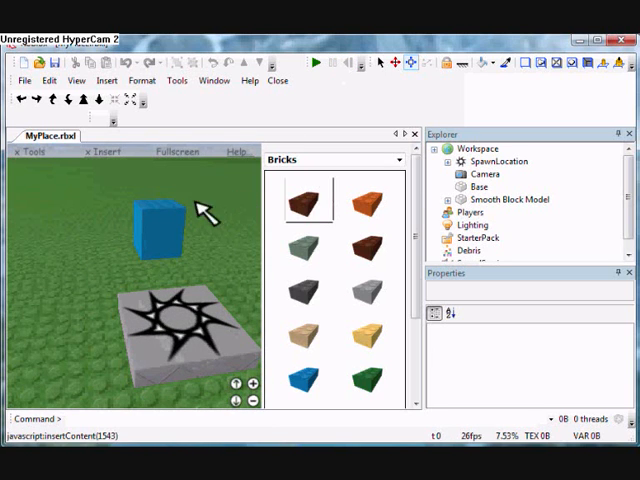
left_click(516, 200)
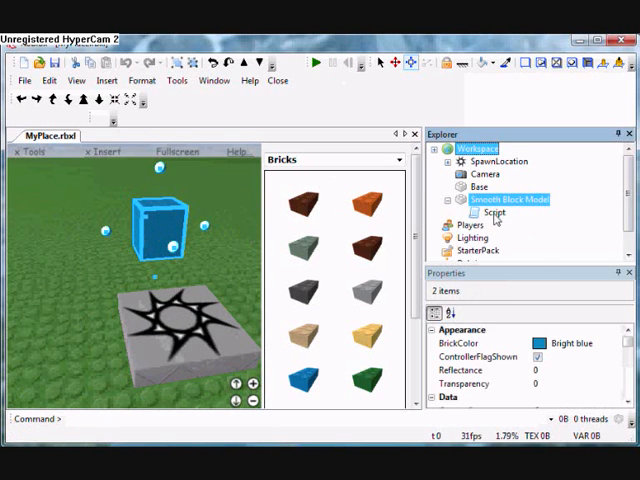
double_click(492, 212)
type("script.Parent.")
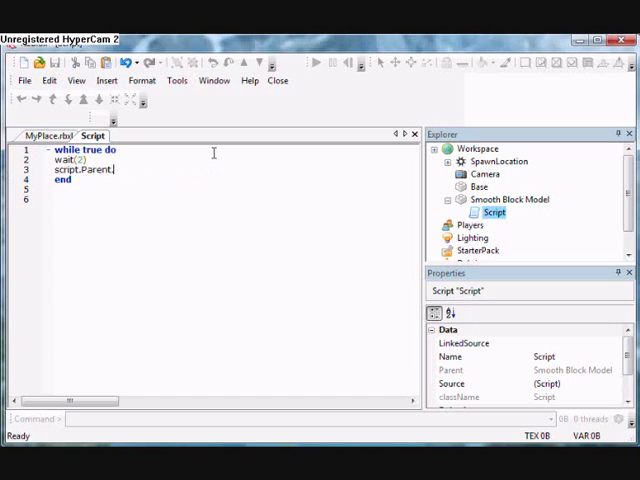
Check the brick's Position, then complete line 3 as script.Parent.Position = Vector3.new(0,10,0).
left_click(510, 200)
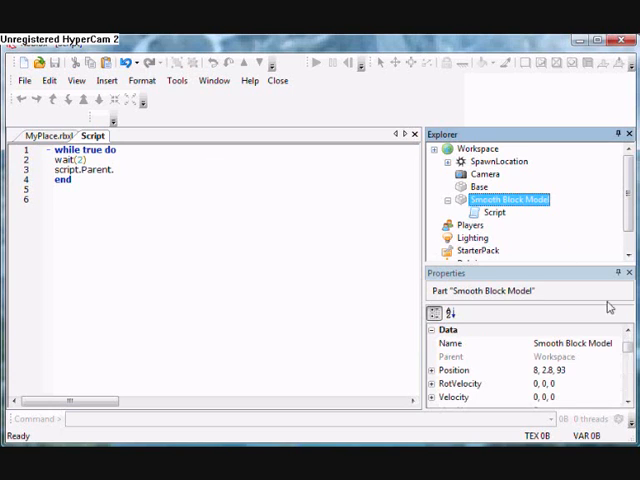
mouse_move(476, 384)
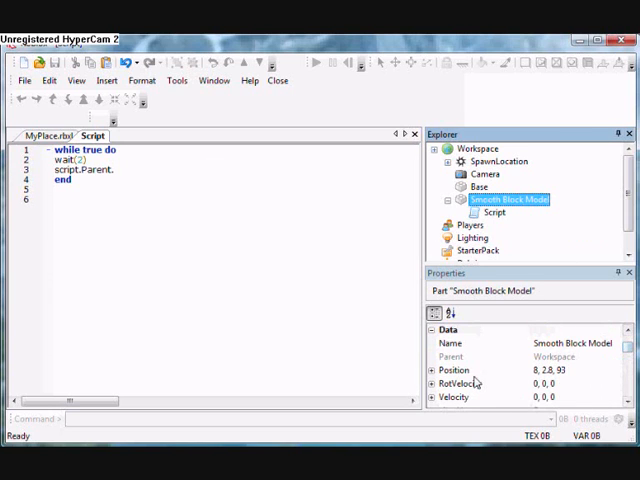
left_click(464, 382)
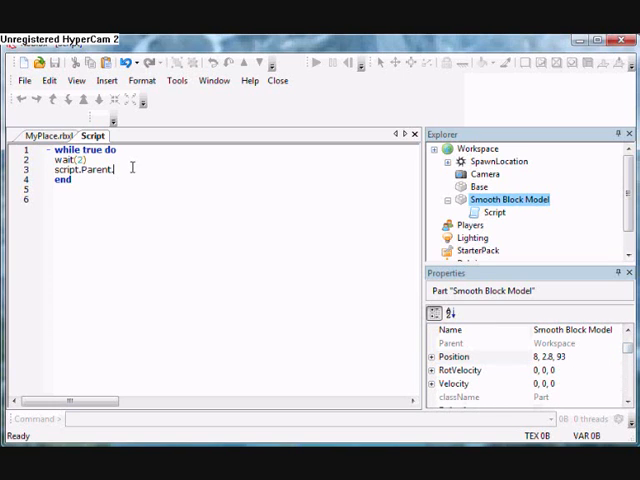
type("Posit")
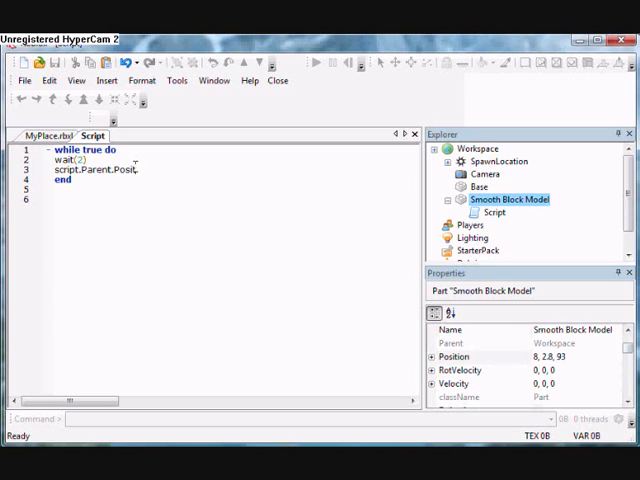
type("ion =")
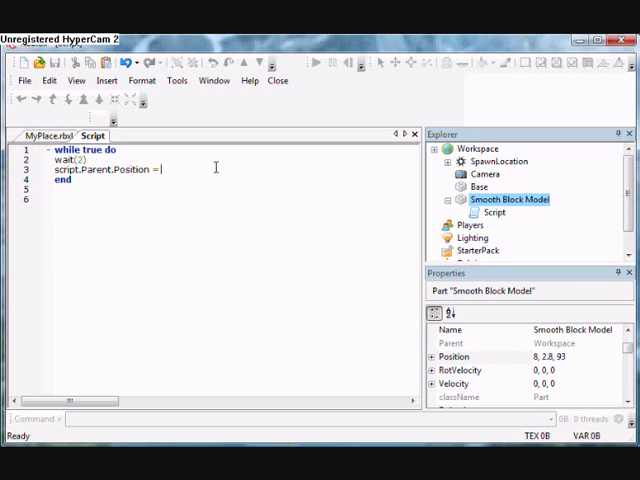
type("Vector")
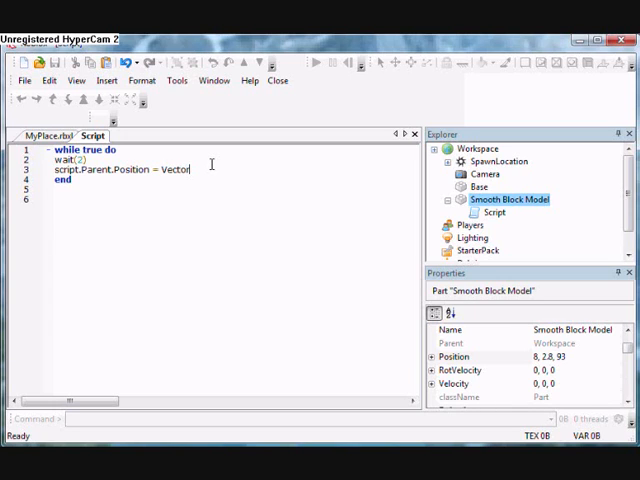
type("3.new(")
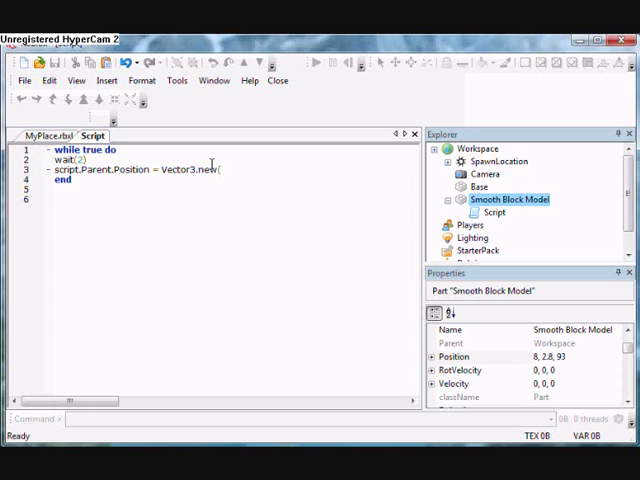
type("0,10")
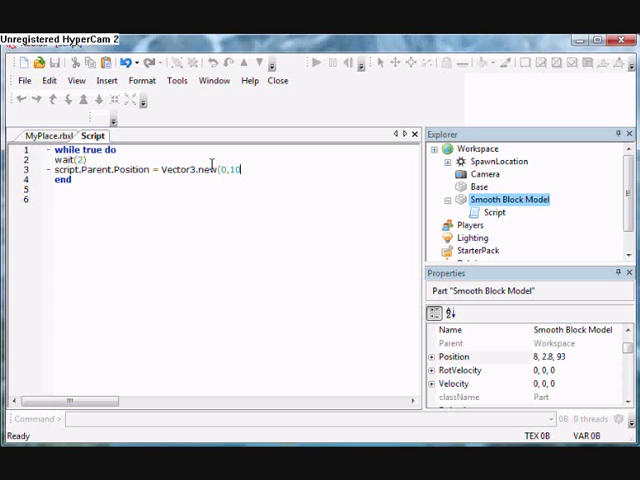
type(",0)")
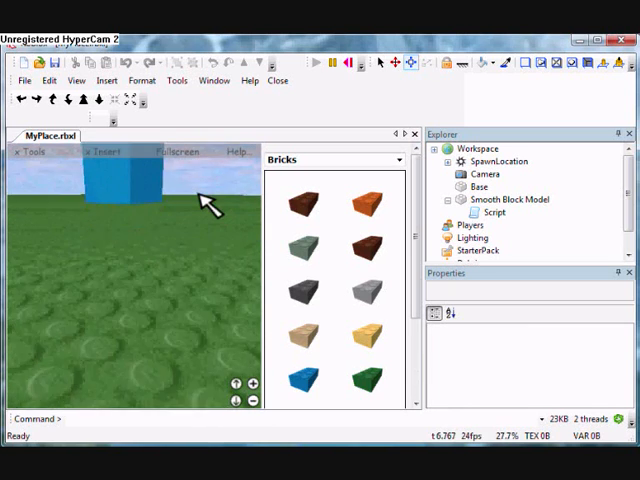
Return to the Script tab after viewing the raised brick in the viewport.
left_click(348, 64)
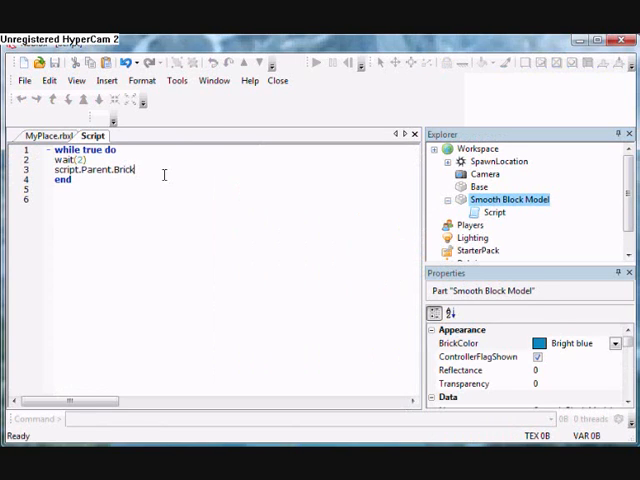
Start the BrickColor line, then erase the mistaken Vector3.new text.
type("Color =")
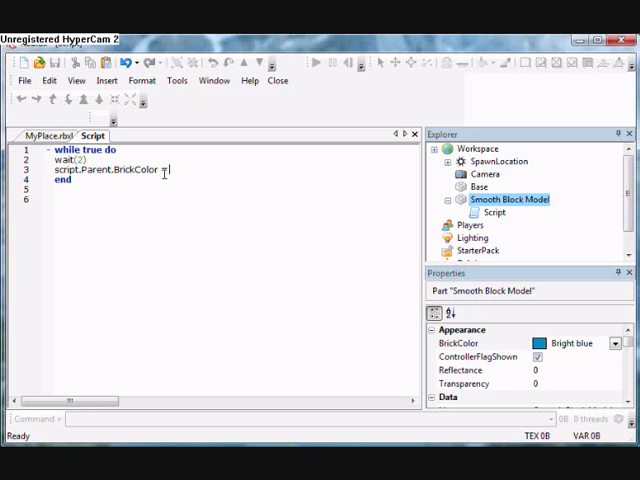
type("Vector3")
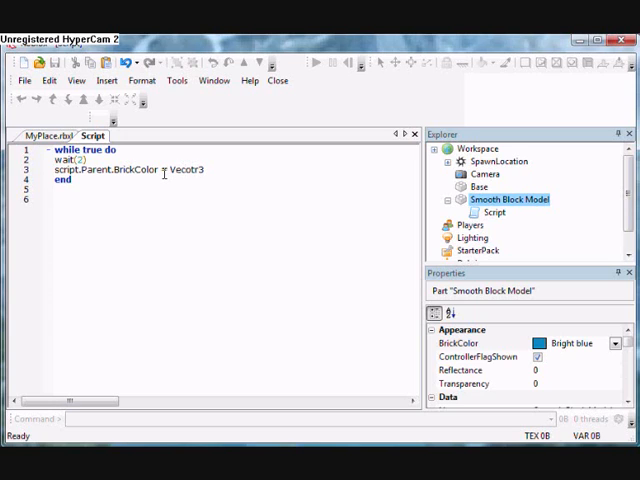
type("Vector")
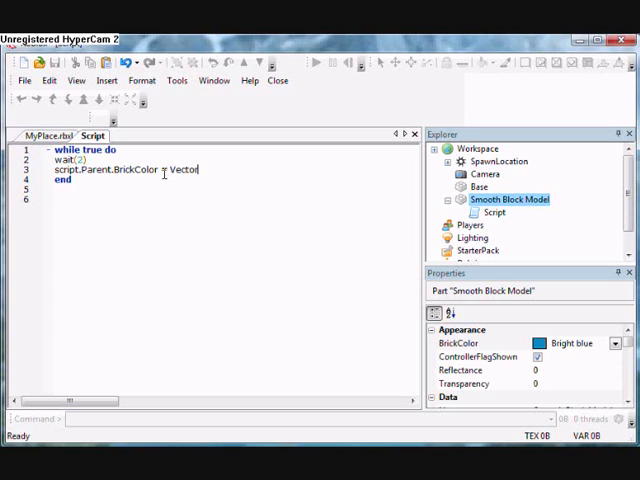
type("3.new")
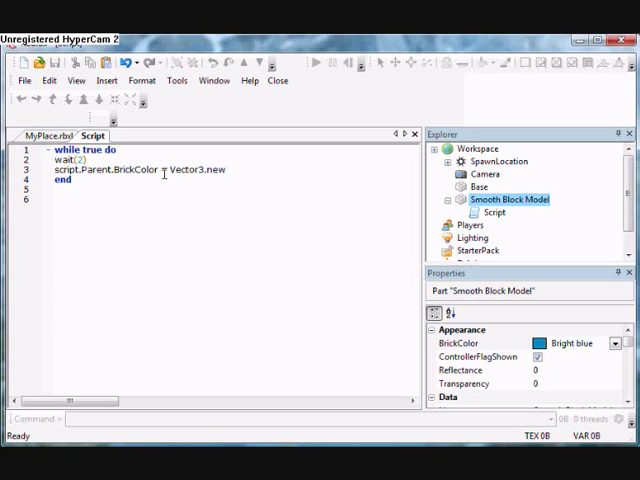
type("NO")
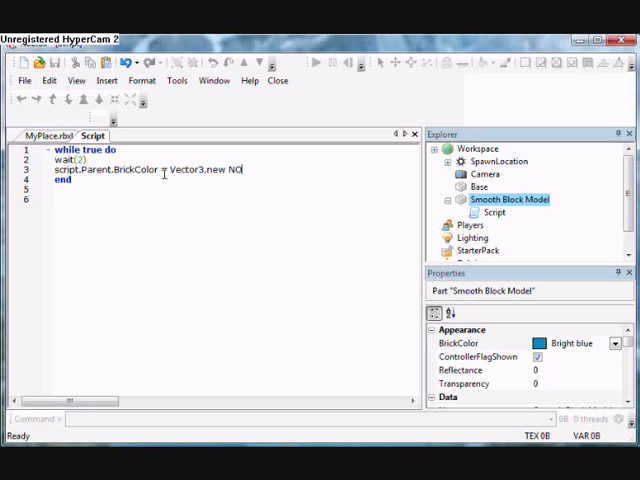
key("BackSpace")
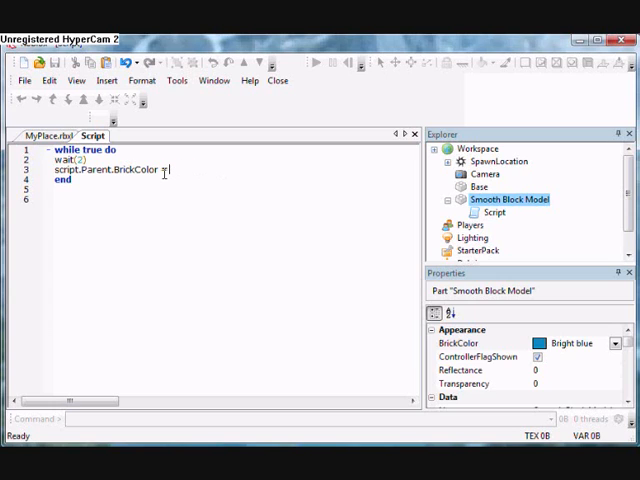
Finish line 3 as script.Parent.BrickColor = BrickColor.new("Bright blue").
type("BrickColo")
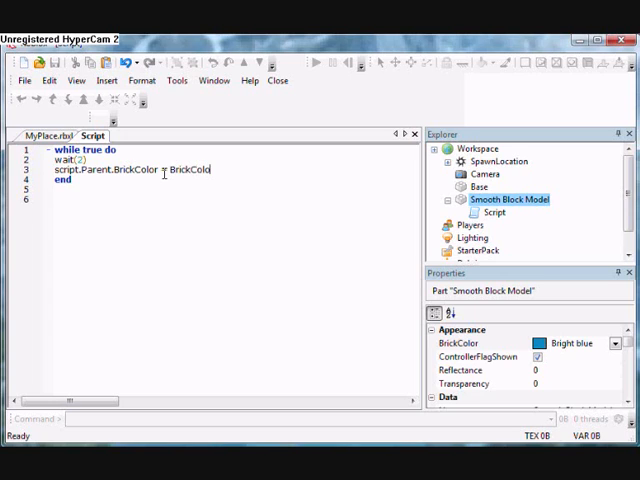
type(".new(\"")
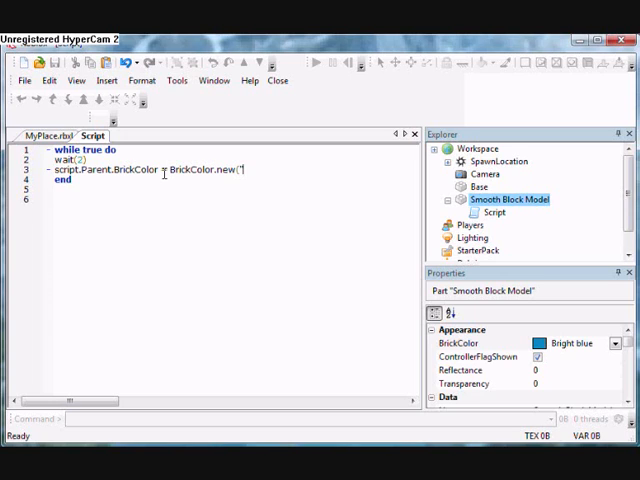
type("Br")
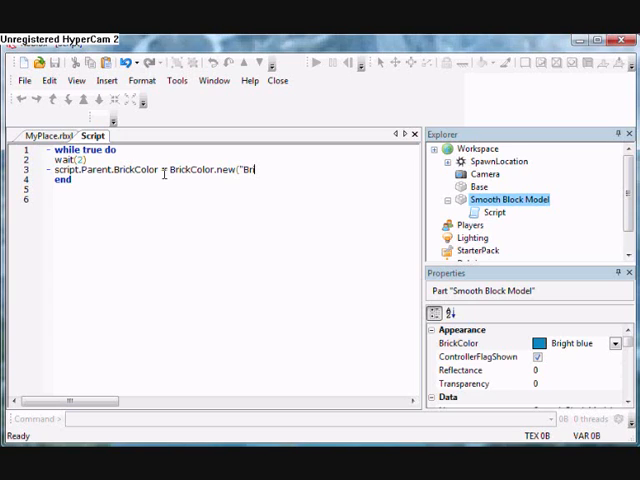
type("ight blue\")")
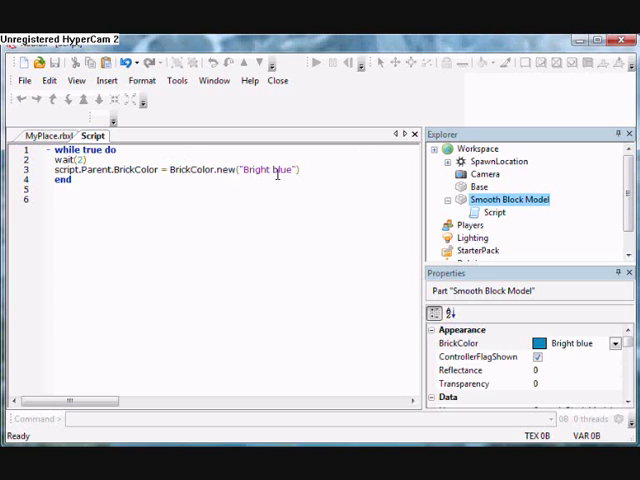
Pick a colour from the BrickColor palette, switch to the place viewport and pause the run.
left_click(614, 344)
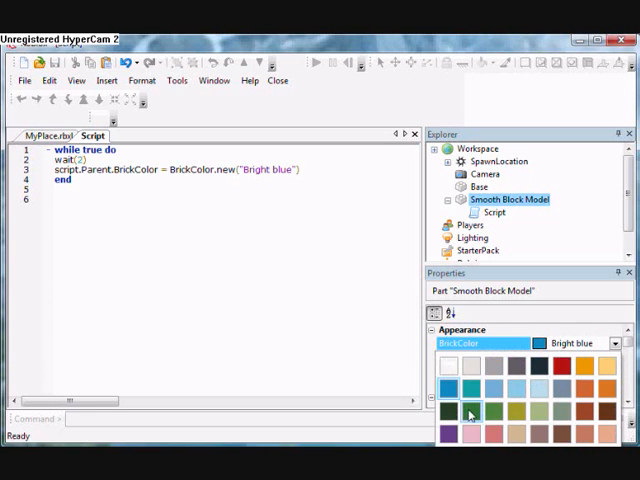
left_click(314, 64)
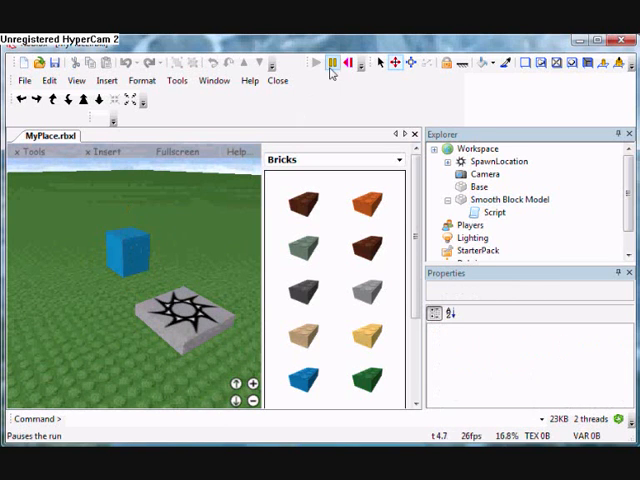
left_click(314, 62)
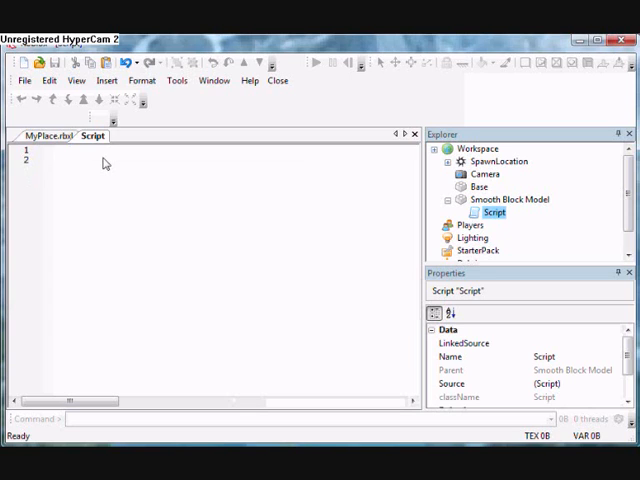
Write script.Parent.Touched:connect(x_X), replacing the placeholder name with x_X.
type("script.Pa")
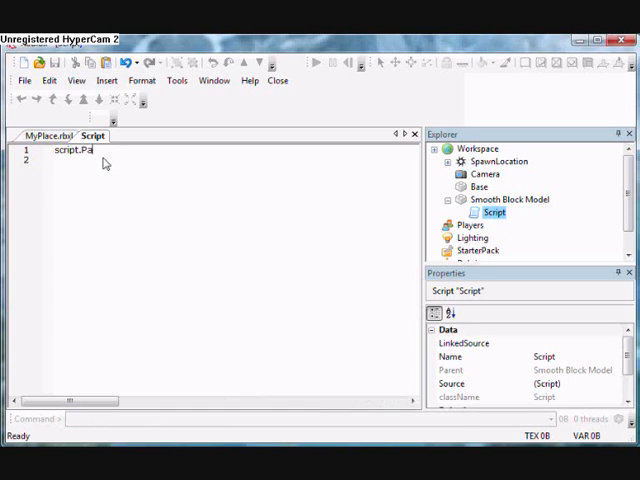
type("rent.Tou")
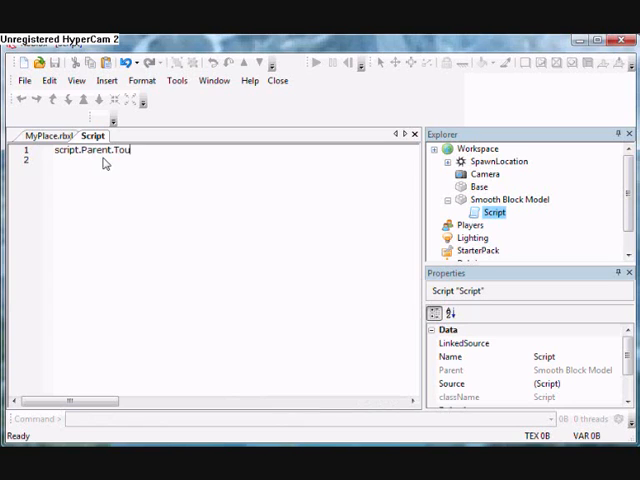
type("ched")
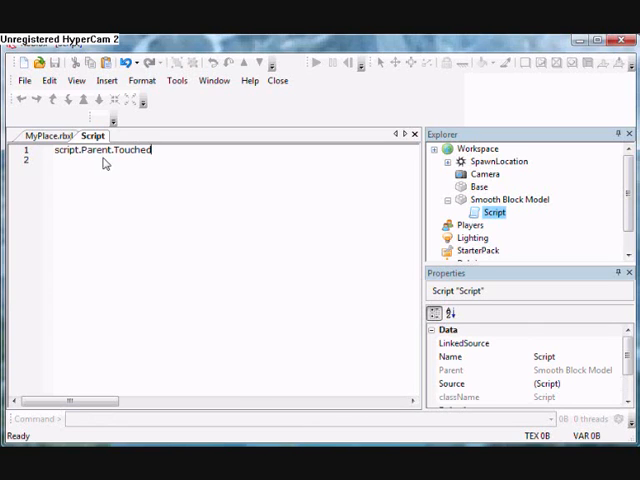
type(":connect")
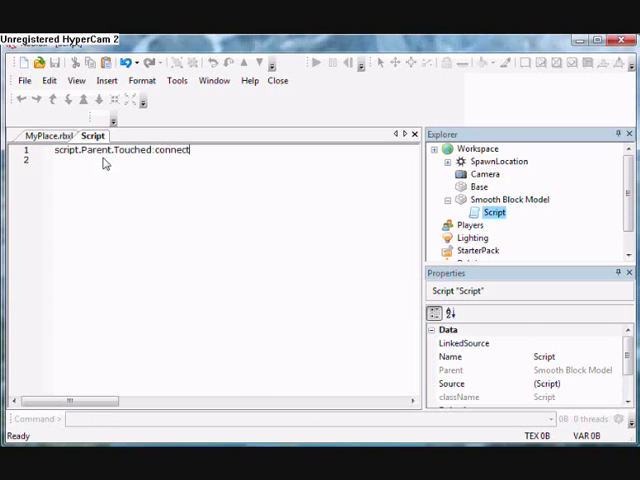
type("(")
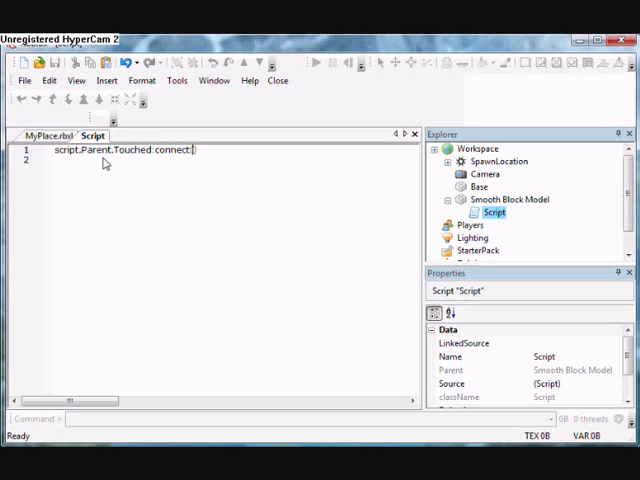
type("(")
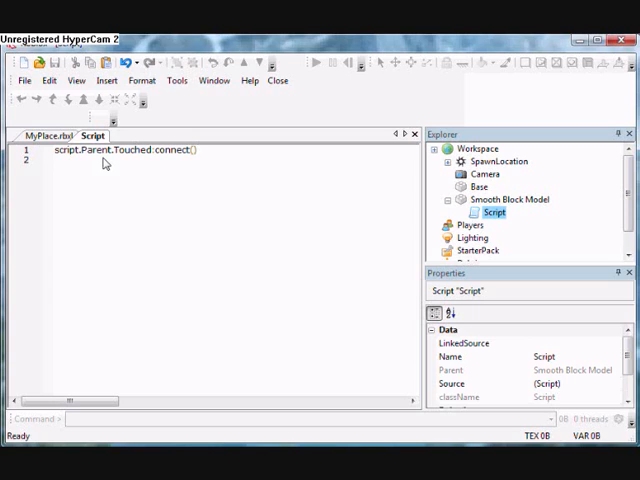
type("functionnamehere")
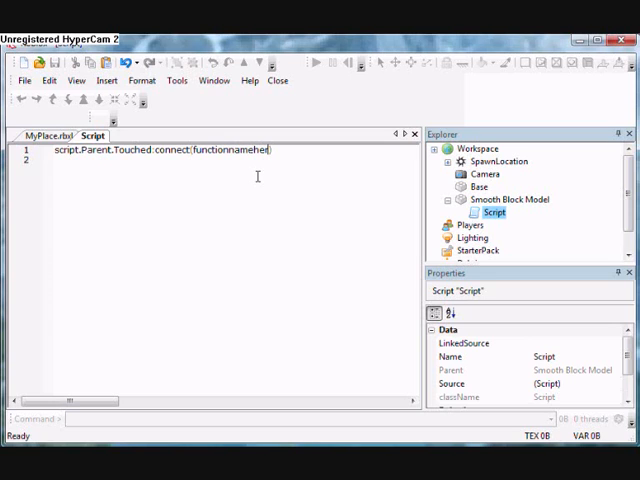
key("BackSpace")
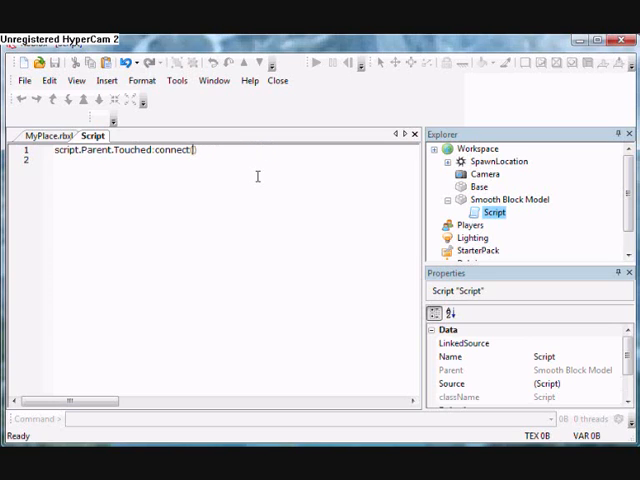
type("(x_X)")
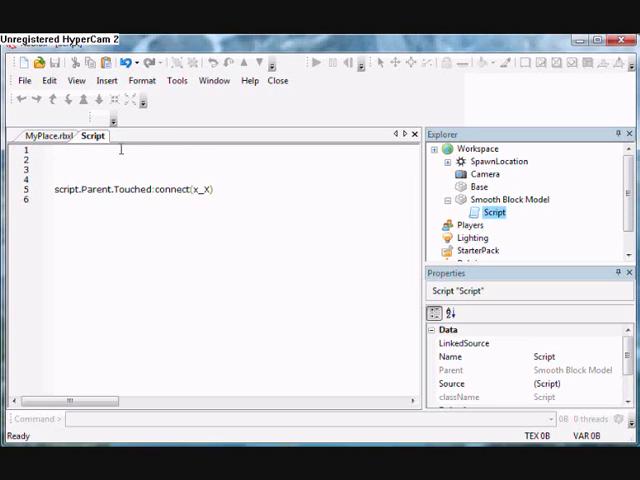
Define function x_X that sets script.Parent.Size = script.Parent.Size + Vector3.new(1,1,1), then end.
type("func")
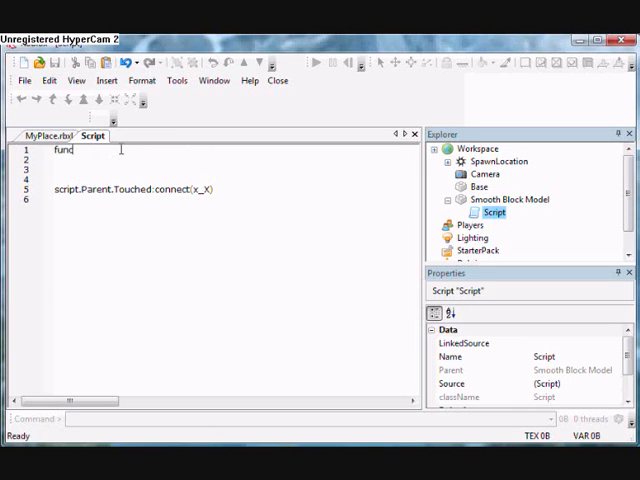
type("tion x")
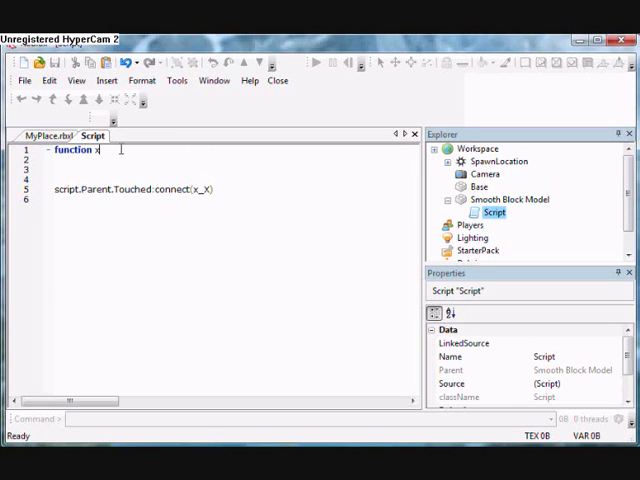
type("_X(")
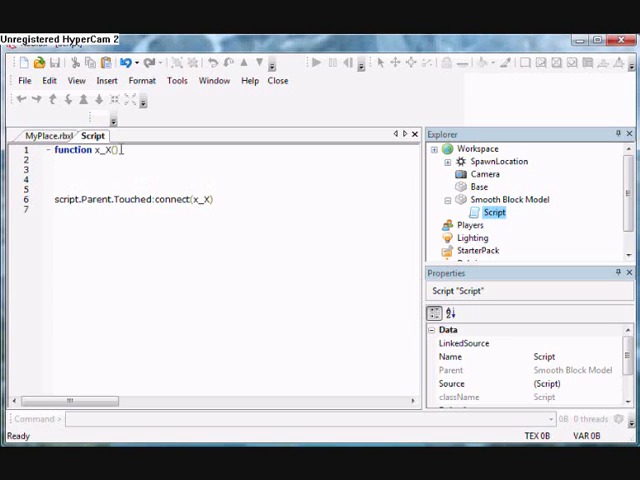
type("script.Parent.Size =")
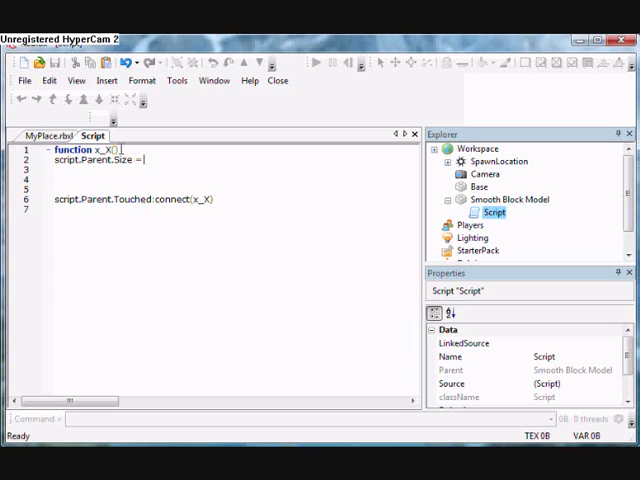
type("script.Parent.S")
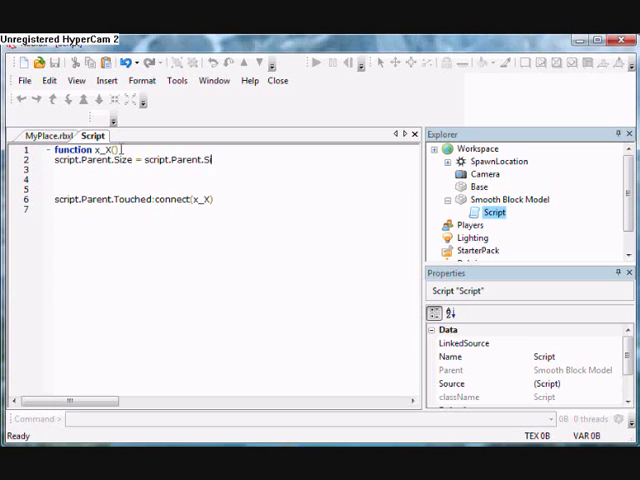
type("ze")
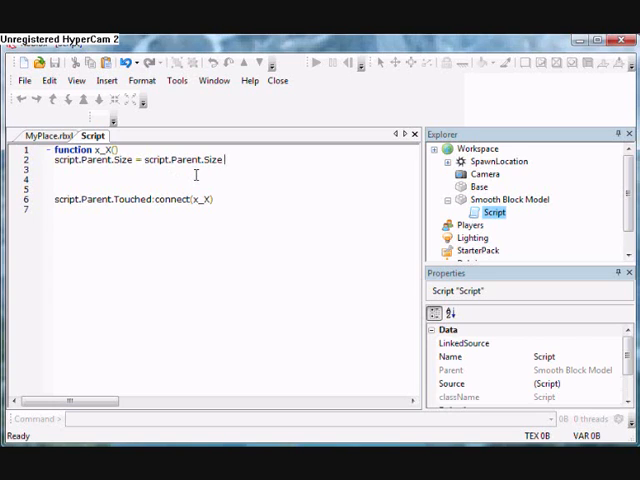
type("+")
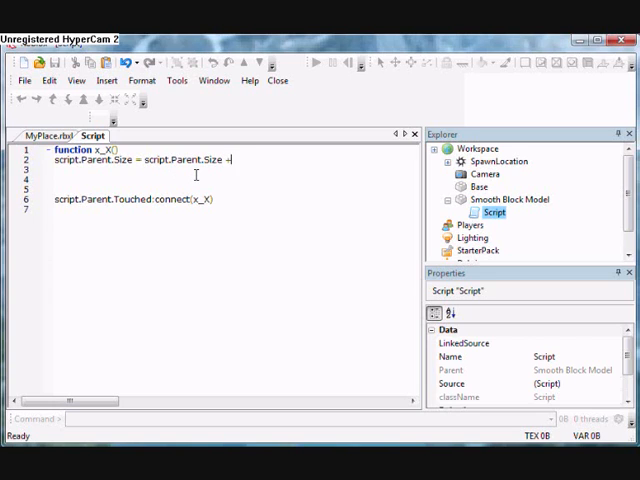
type("Vector3")
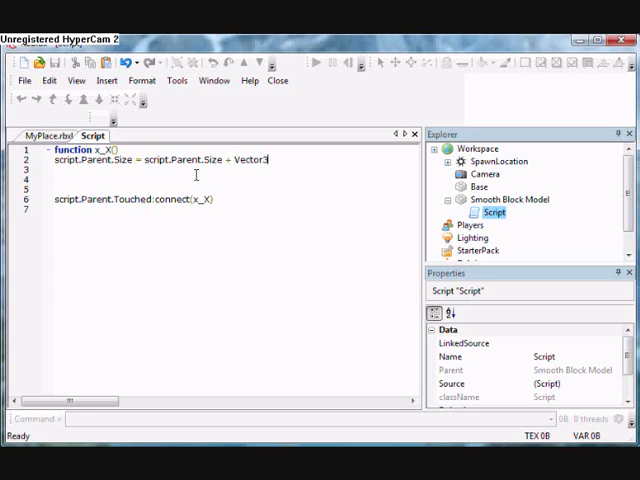
type(".new()")
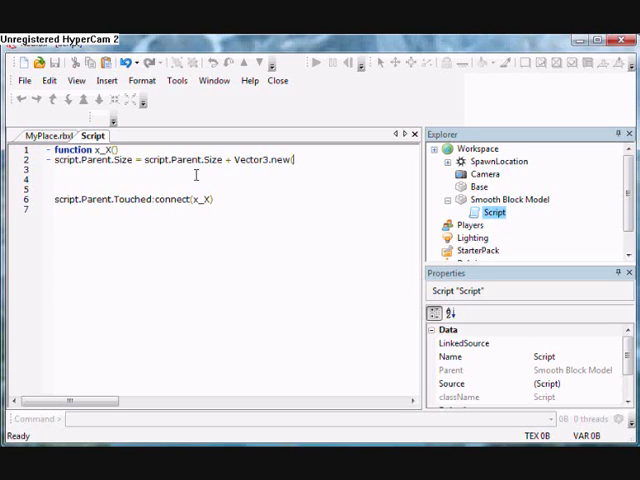
type("1,1,1")
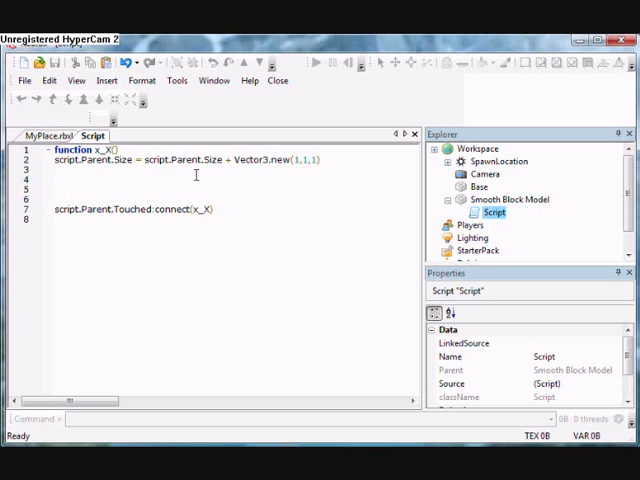
type("end")
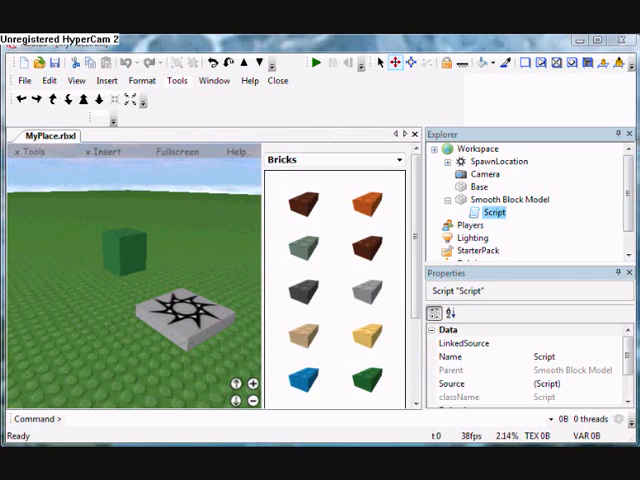
left_click(316, 64)
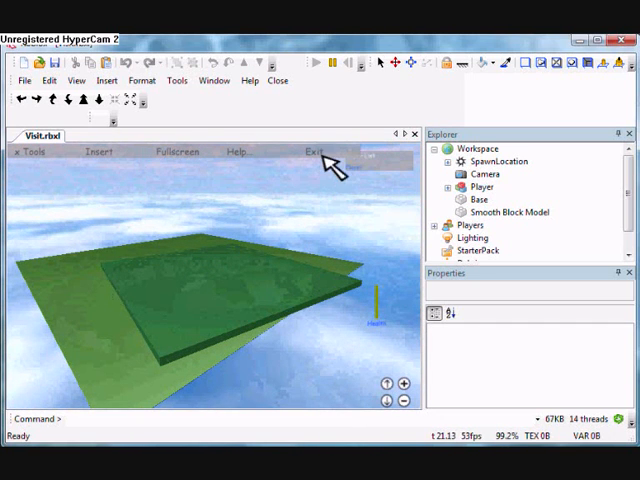
left_click(312, 152)
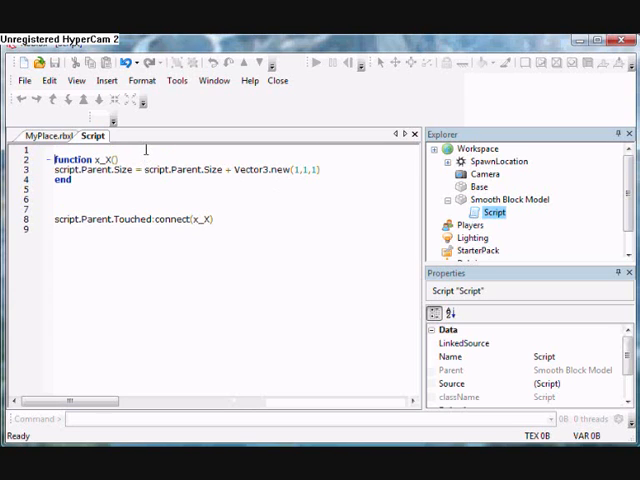
Declare var = 1 and wrap the Touched body in an 'if var == 1 then' guard.
type("var =")
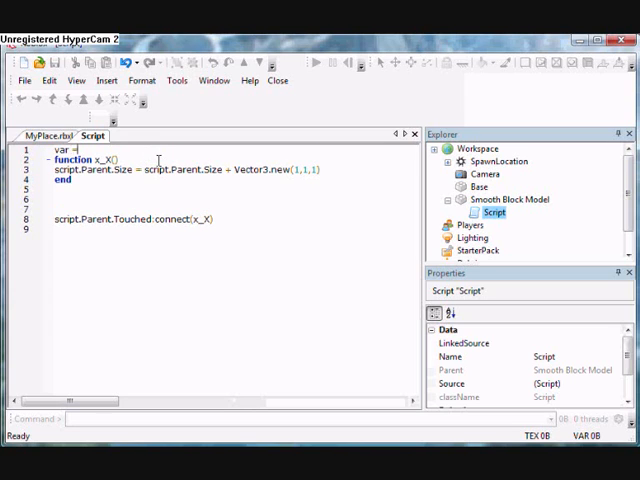
type("1")
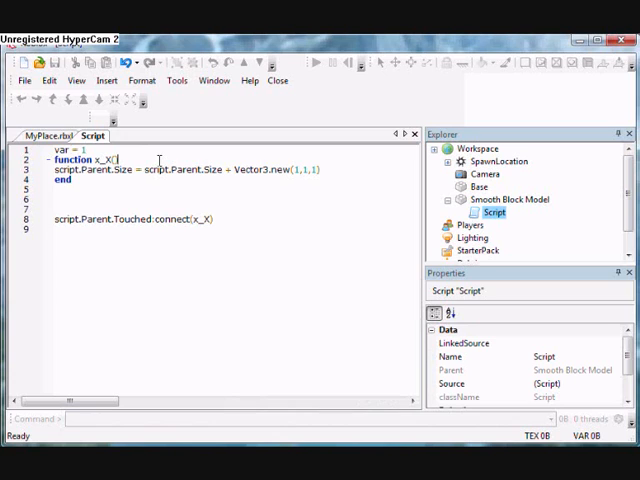
type("if")
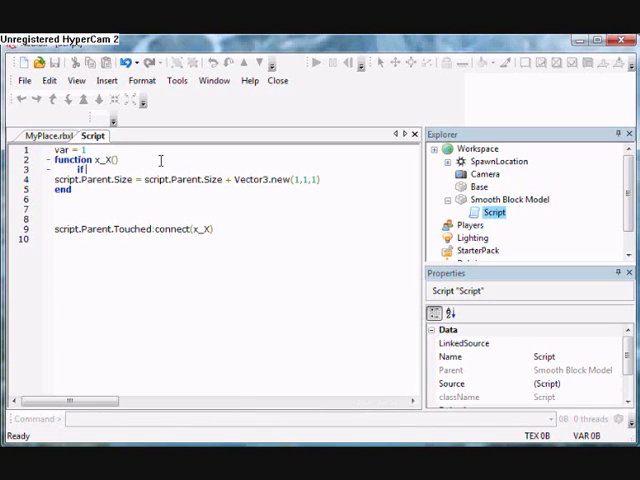
type("var")
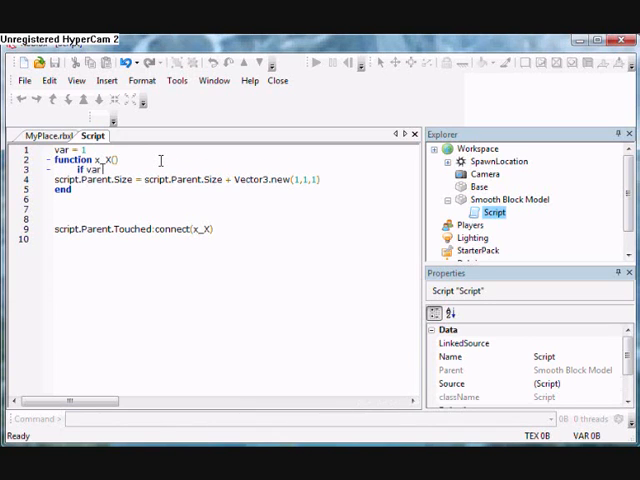
type("== 1 then")
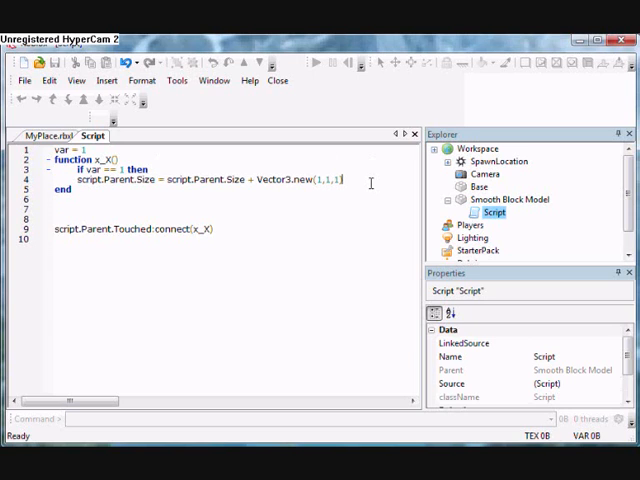
key("Return")
type("var = 0")
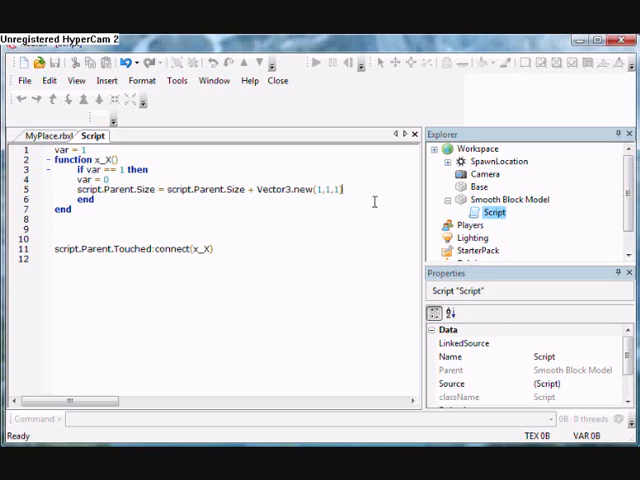
Add wait(5) before resetting var so the brick grows at most once every five seconds.
type("wait()")
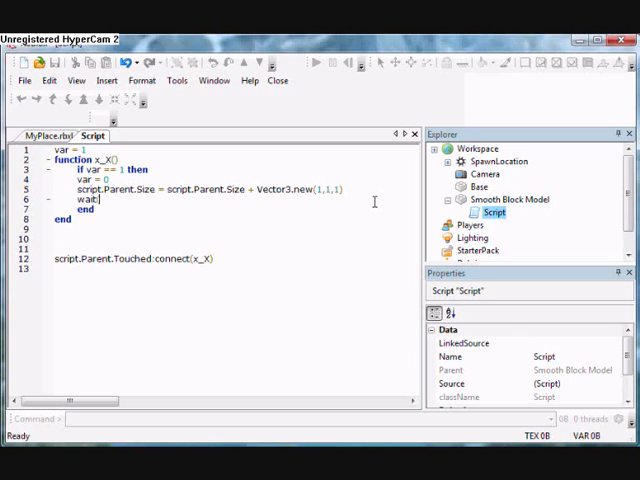
type("(5)")
type("var = 1")
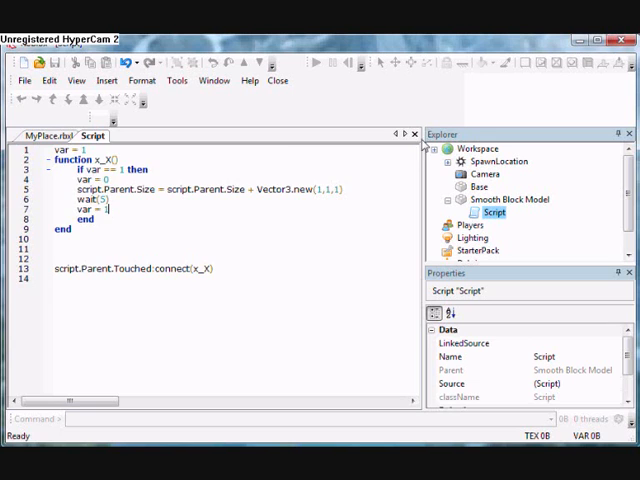
left_click(176, 80)
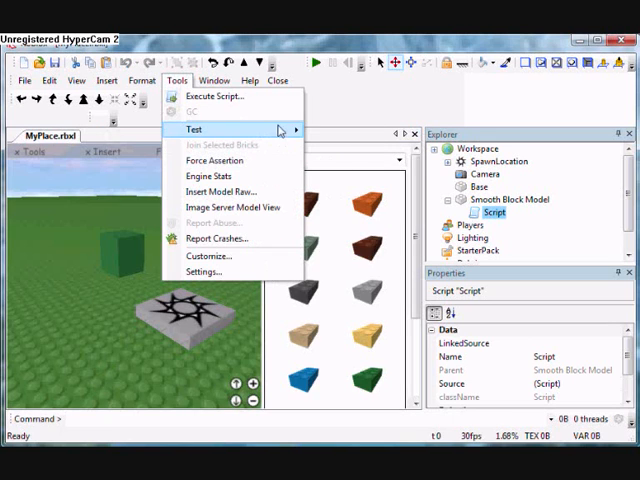